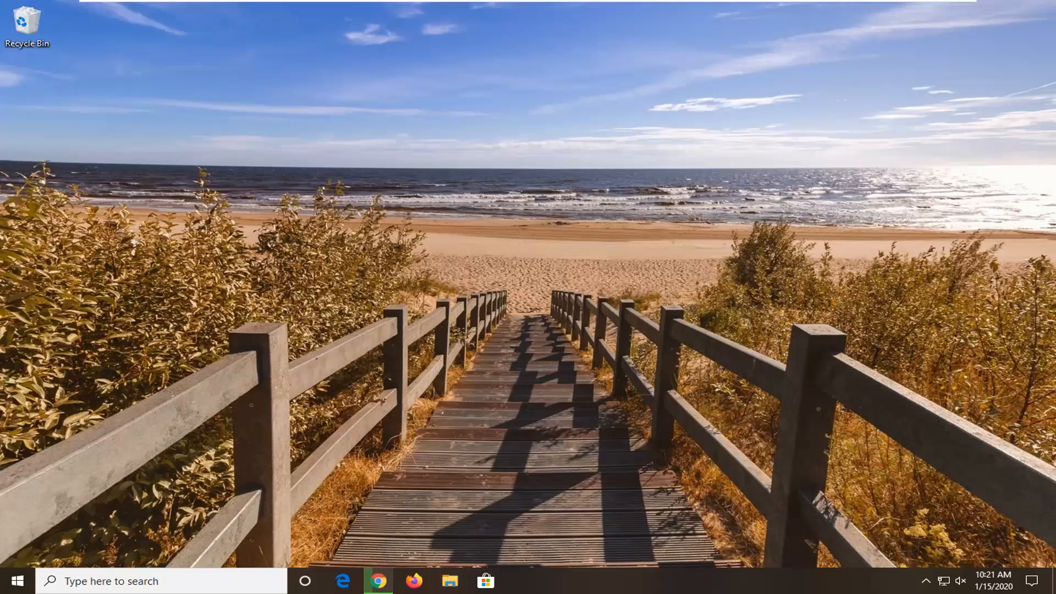
Step: Navigate File Explorer to C:\Windows so its 103 items are listed
{"action": "left_click", "coordinate": [450, 581]}
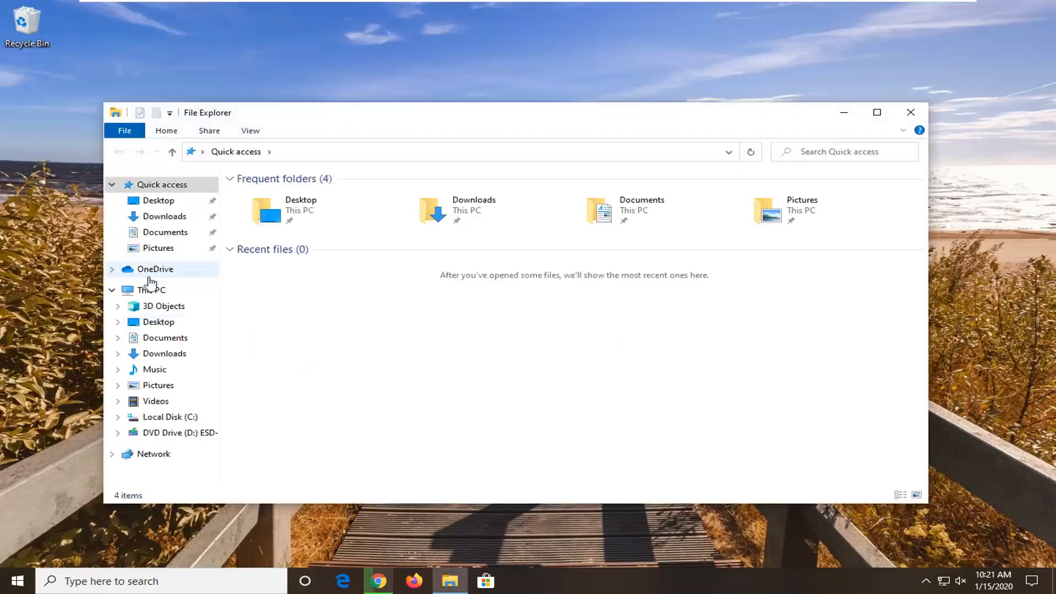
{"action": "left_click", "coordinate": [170, 417]}
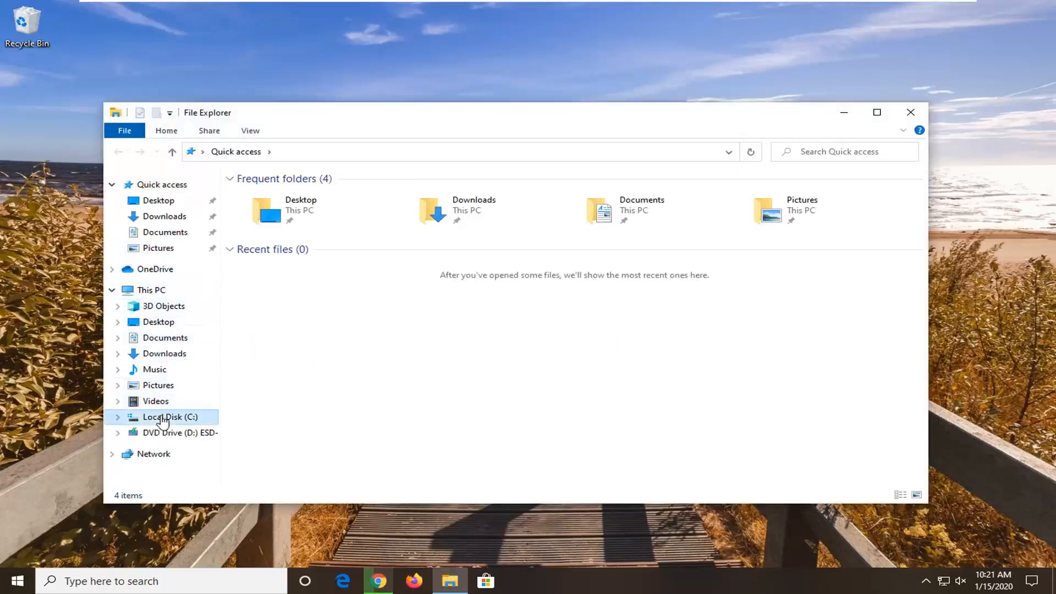
{"action": "left_click", "coordinate": [169, 415]}
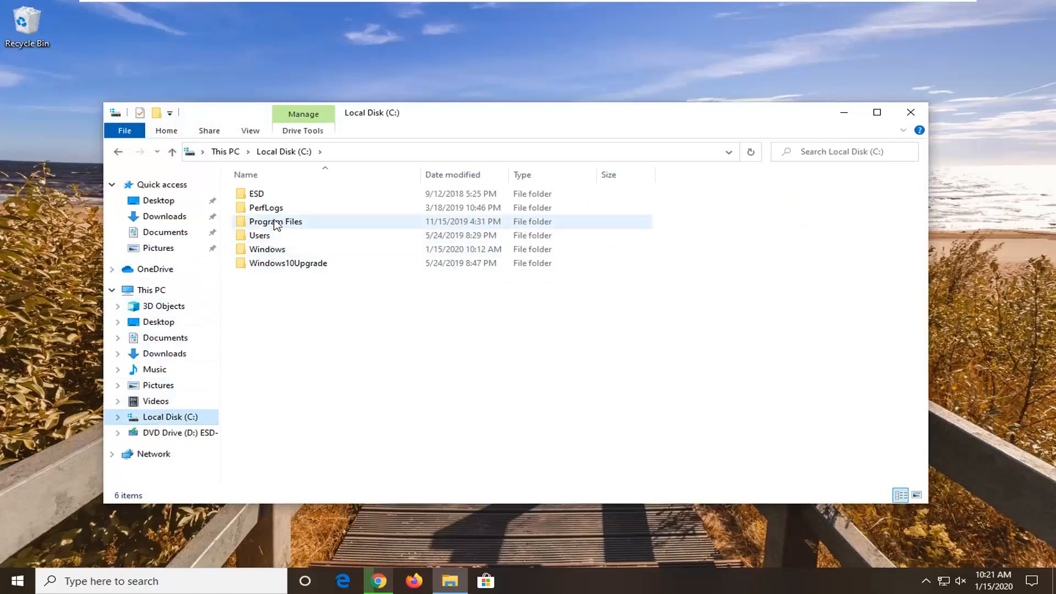
{"action": "double_click", "coordinate": [267, 250]}
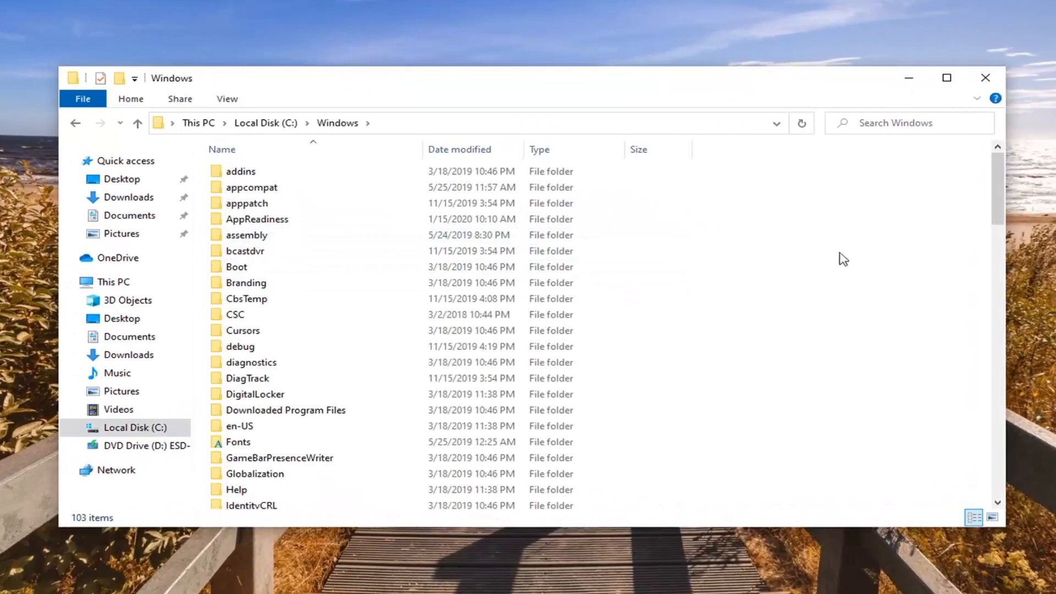
Step: Bring up the folder's context menu with the Group by submenu expanded
{"action": "right_click", "coordinate": [845, 258]}
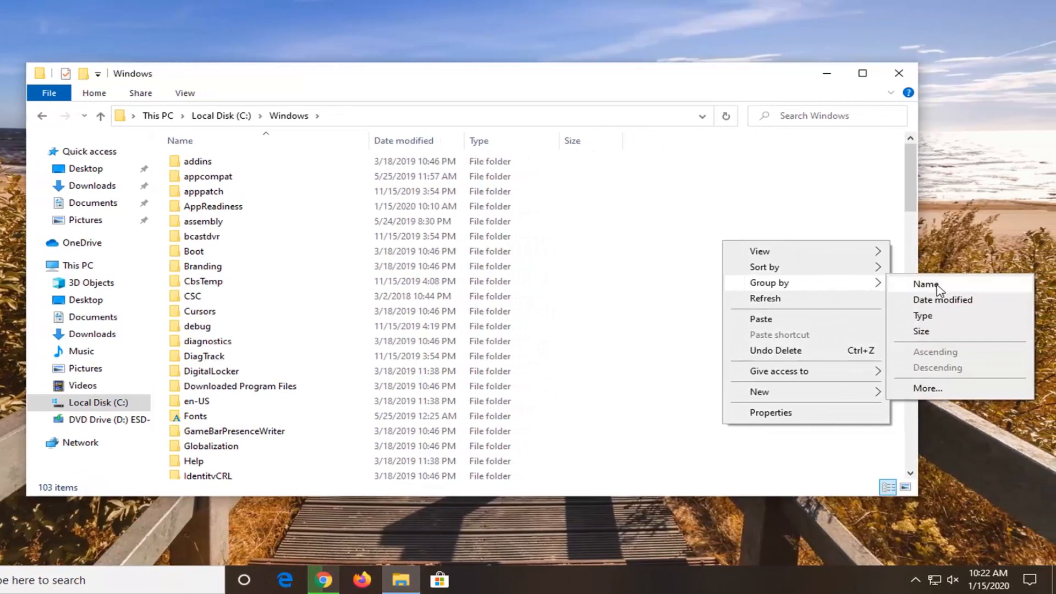
{"action": "mouse_move", "coordinate": [942, 299]}
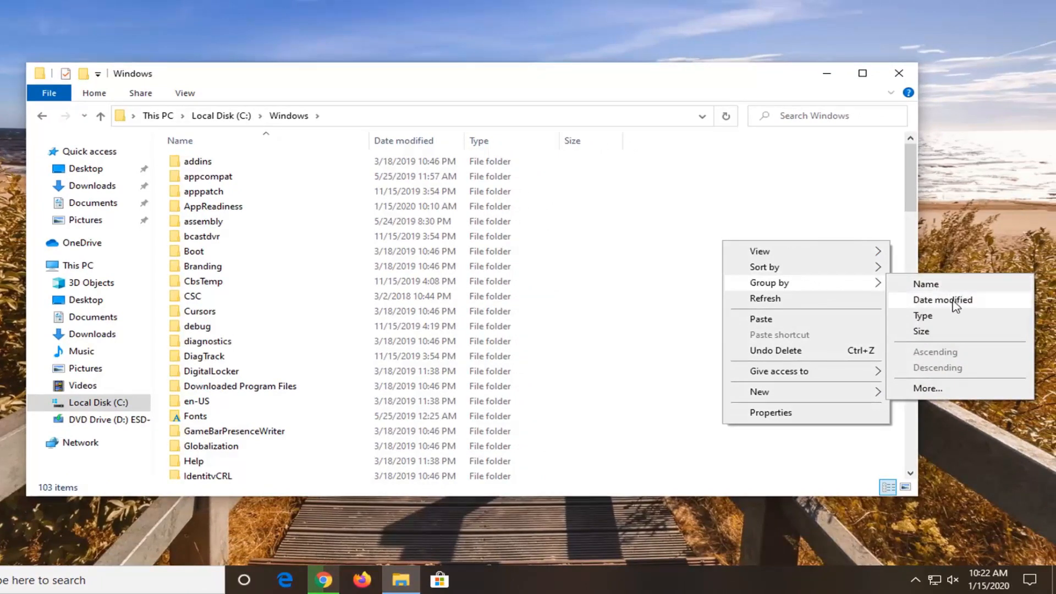
{"action": "mouse_move", "coordinate": [926, 388]}
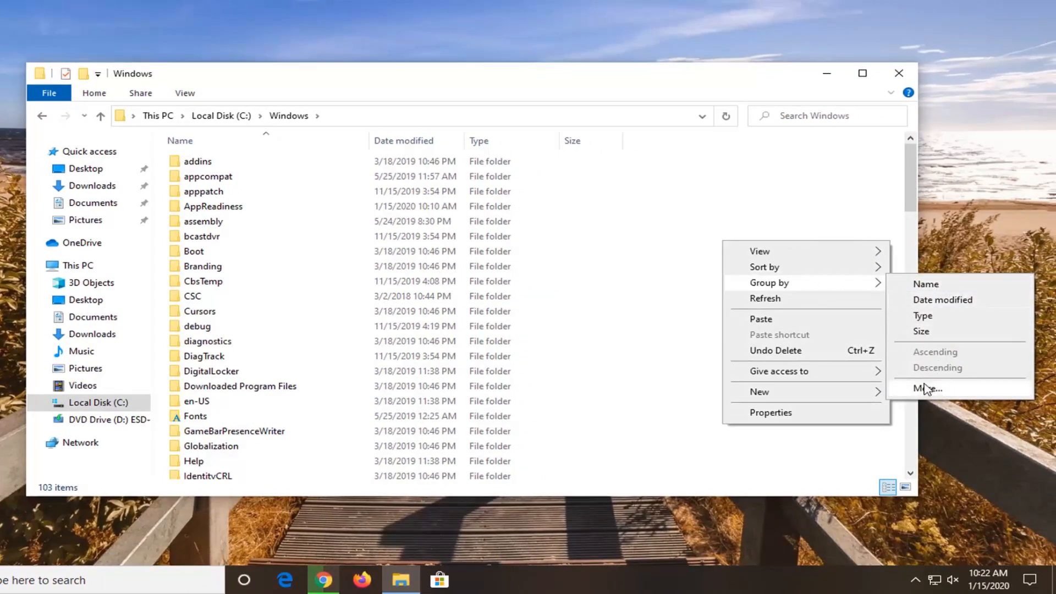
Step: Reach the Program name entry in the Choose Details list via Group by > More
{"action": "left_click", "coordinate": [929, 388]}
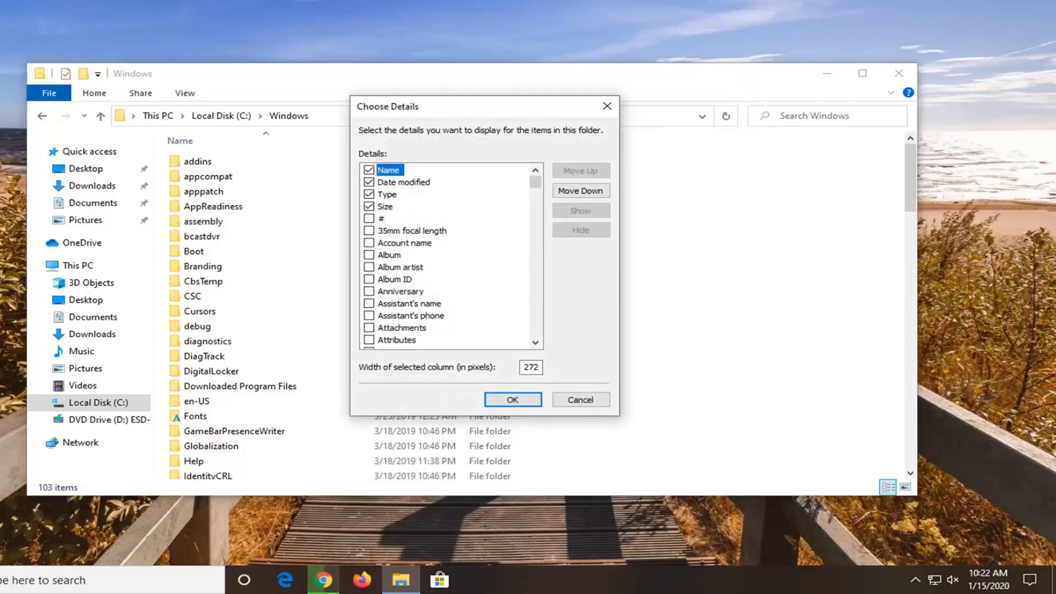
{"action": "mouse_move", "coordinate": [439, 251]}
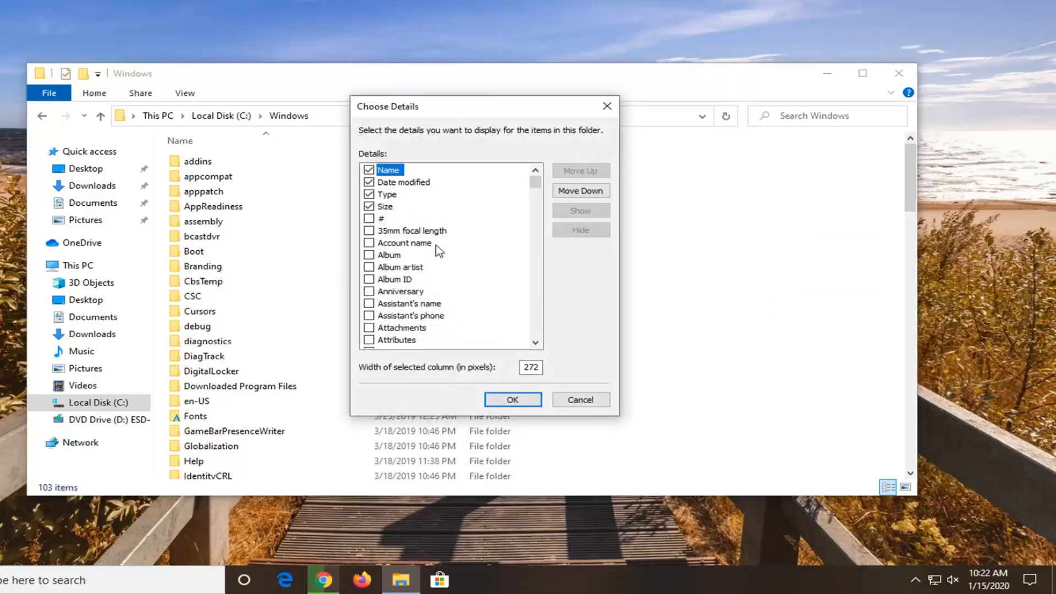
{"action": "mouse_move", "coordinate": [403, 328]}
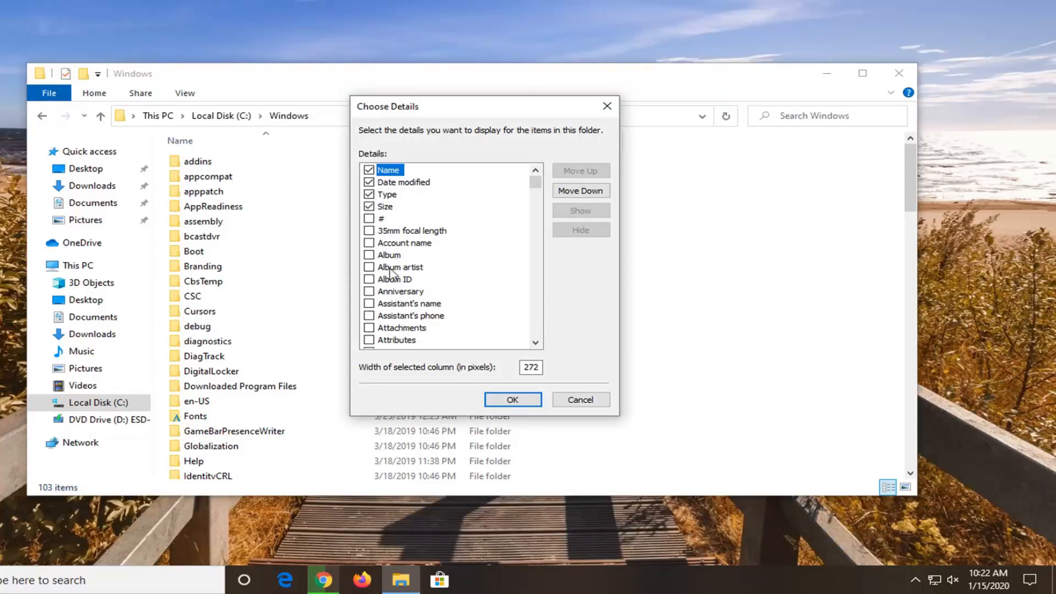
{"action": "scroll", "scroll_direction": "down", "scroll_amount": 3}
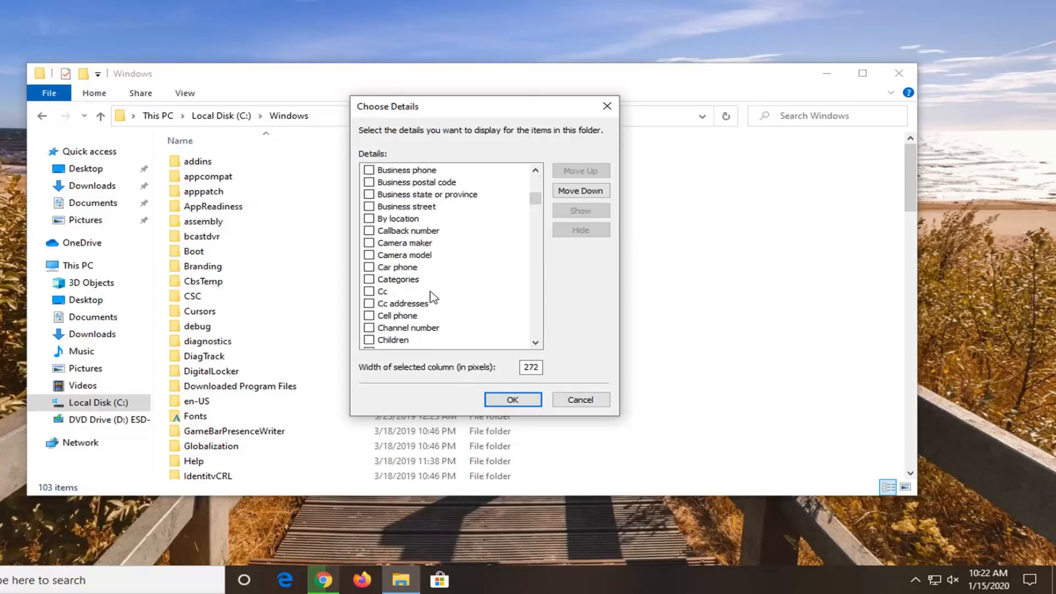
{"action": "scroll", "scroll_direction": "down", "scroll_amount": 3}
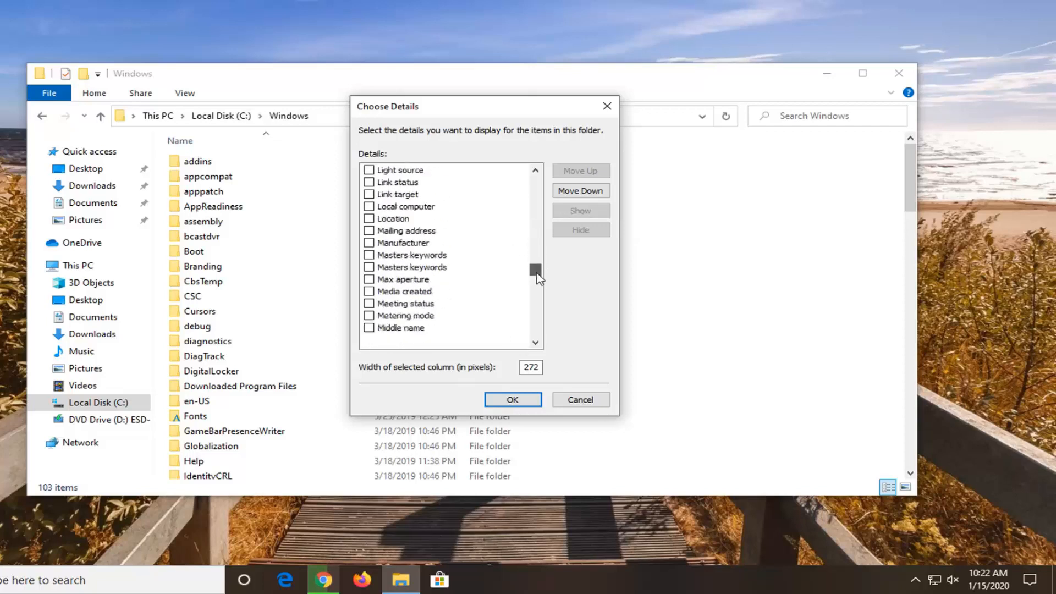
{"action": "scroll", "scroll_direction": "down", "scroll_amount": 3}
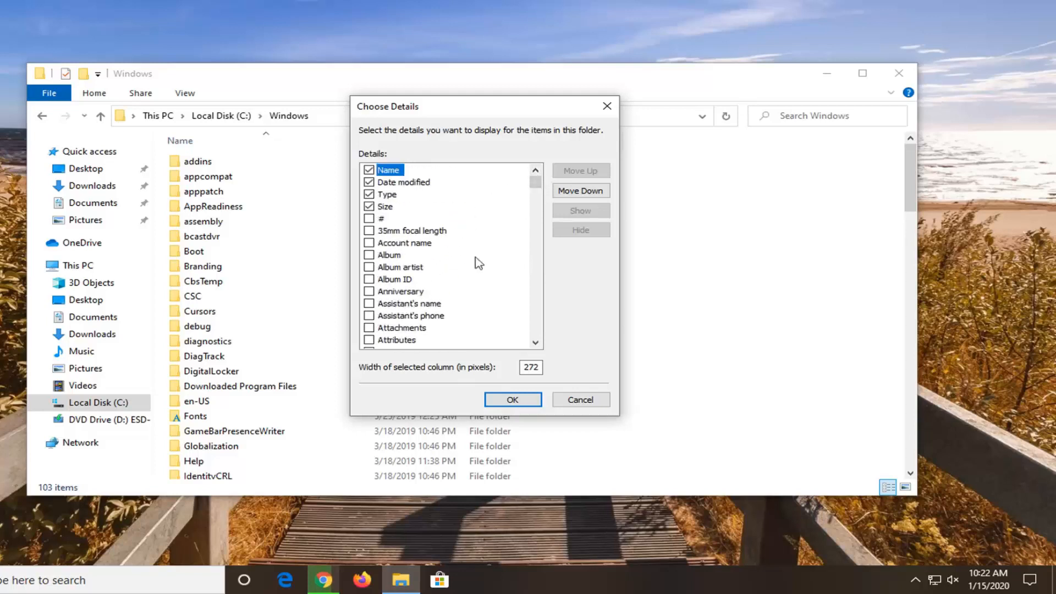
{"action": "scroll", "scroll_direction": "down", "scroll_amount": 3}
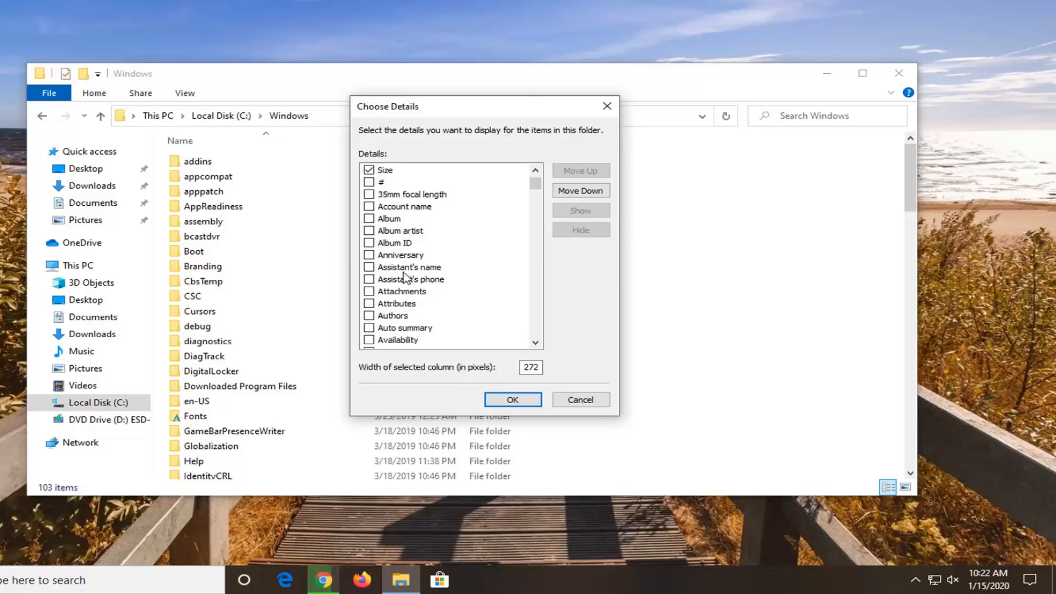
{"action": "mouse_move", "coordinate": [476, 247]}
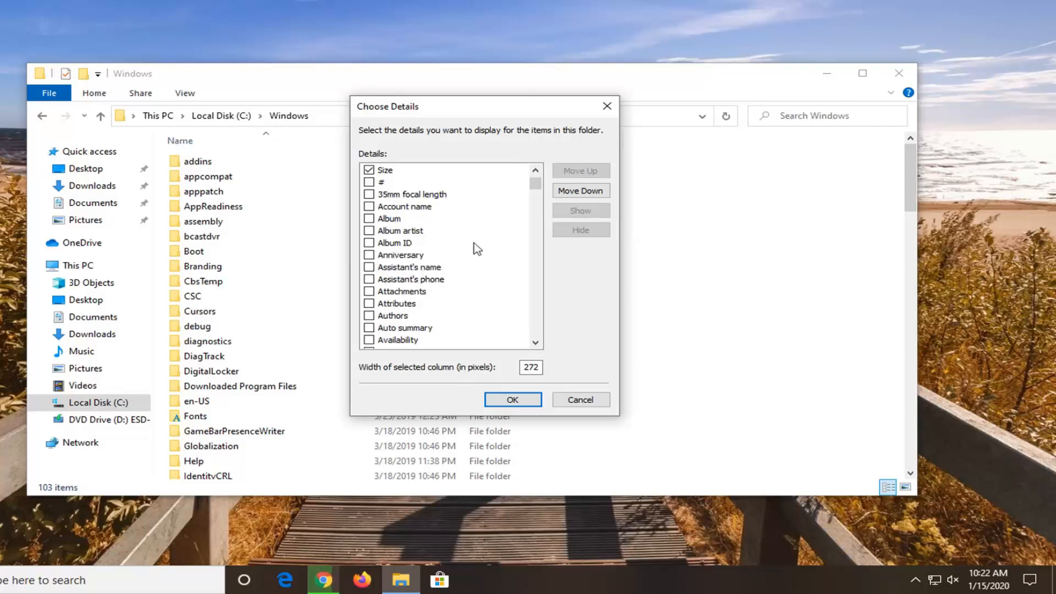
{"action": "scroll", "scroll_direction": "down", "scroll_amount": 3}
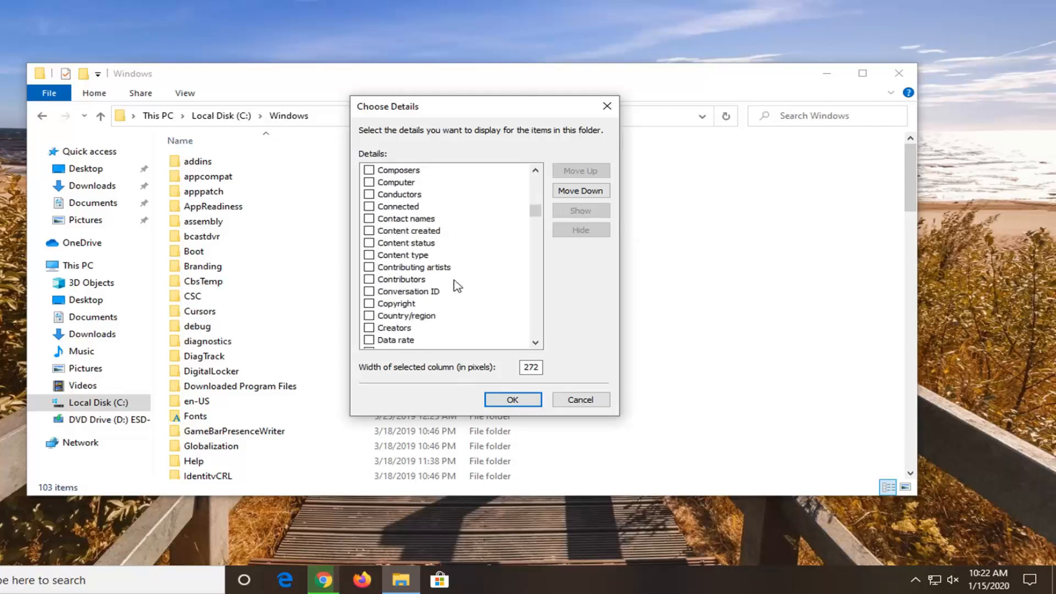
{"action": "scroll", "scroll_direction": "down", "scroll_amount": 3}
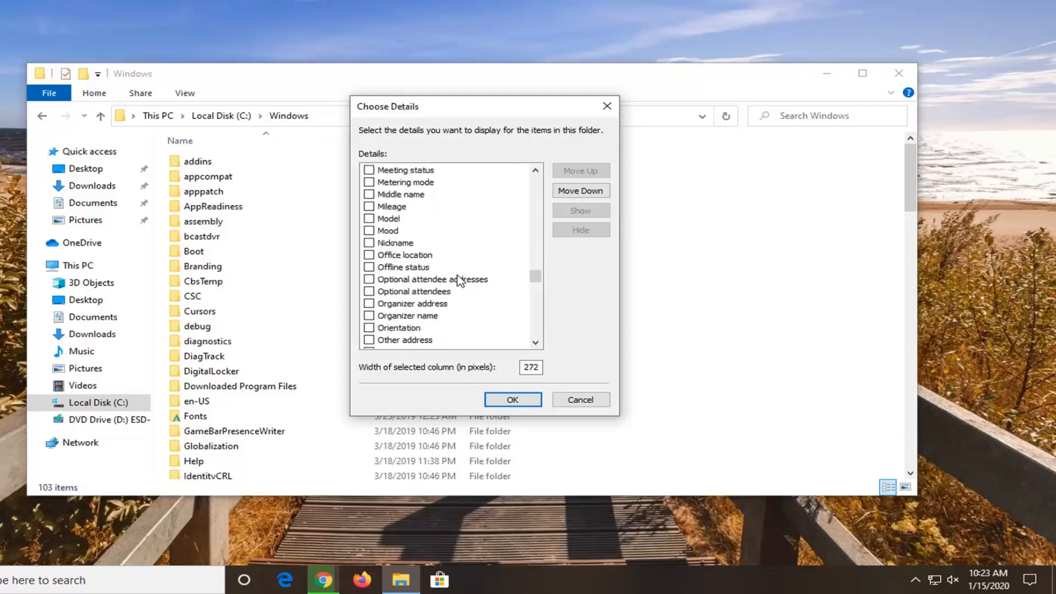
{"action": "scroll", "scroll_direction": "down", "scroll_amount": 3}
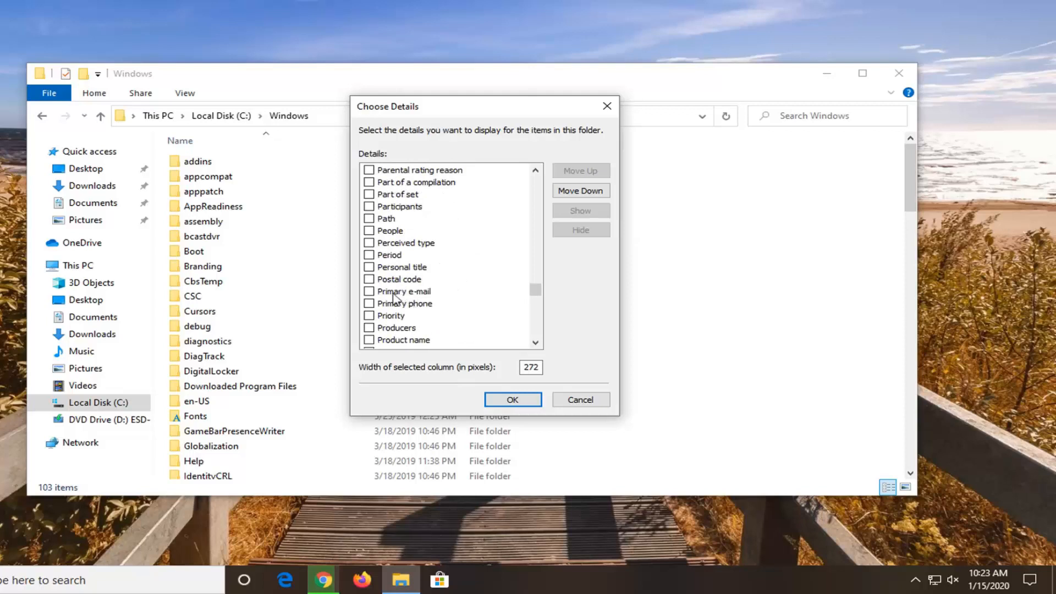
{"action": "scroll", "scroll_direction": "down", "scroll_amount": 3}
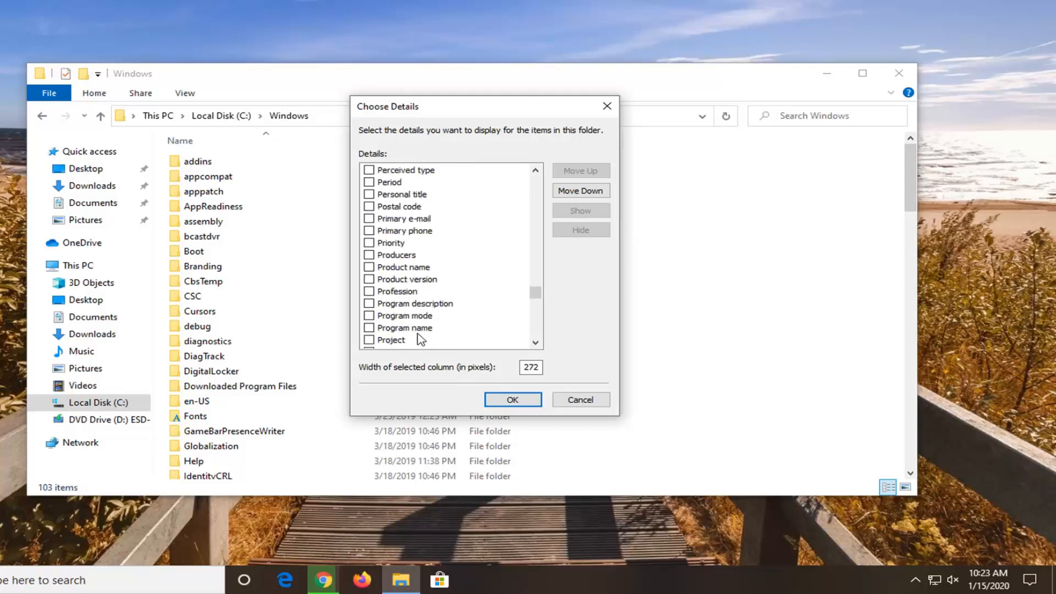
Step: Add Program name as a column in the Windows folder listing
{"action": "left_click", "coordinate": [405, 327]}
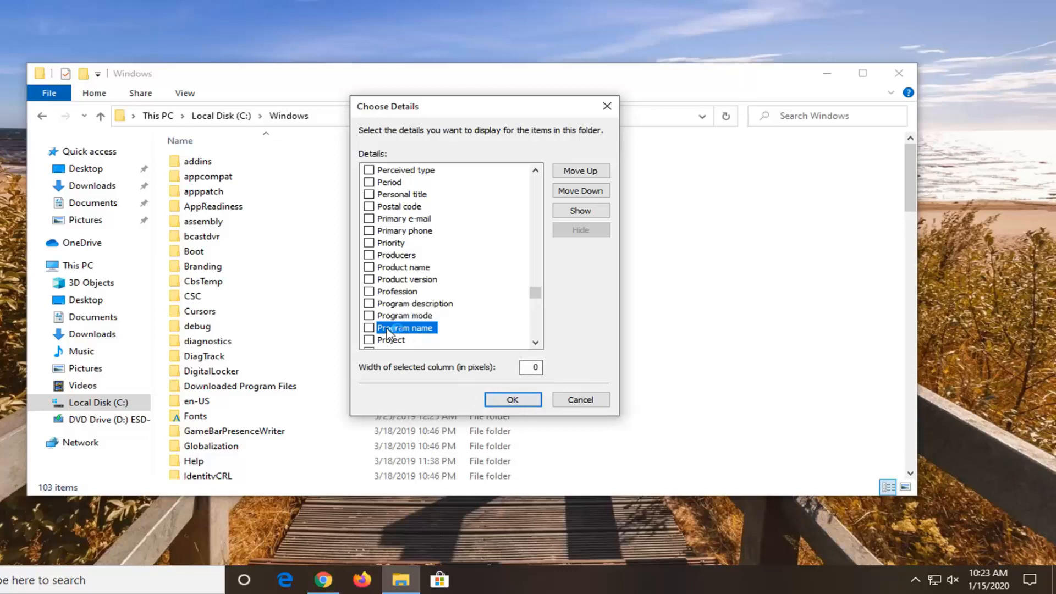
{"action": "left_click", "coordinate": [512, 399]}
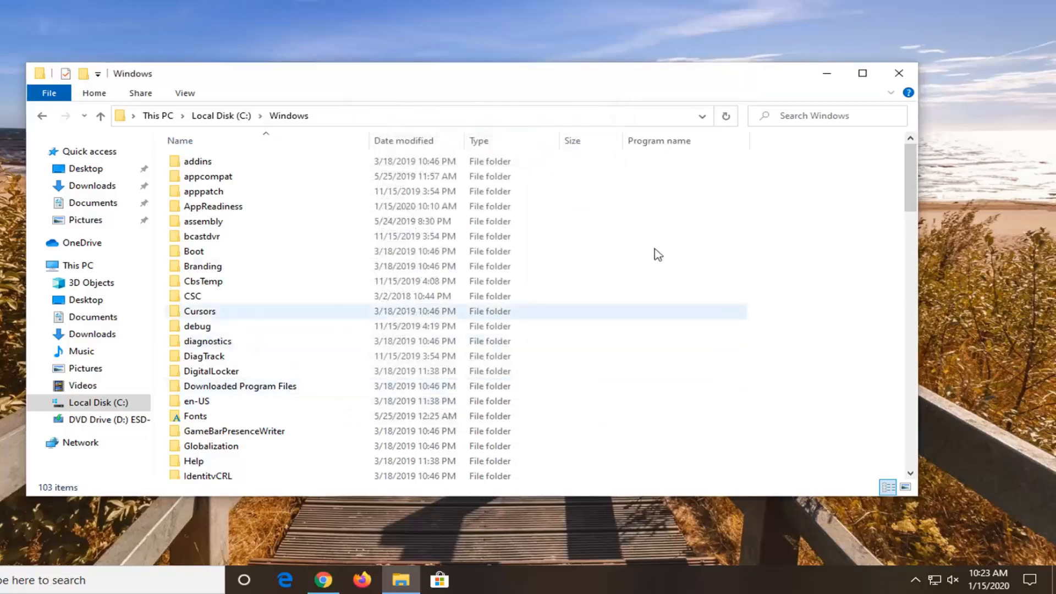